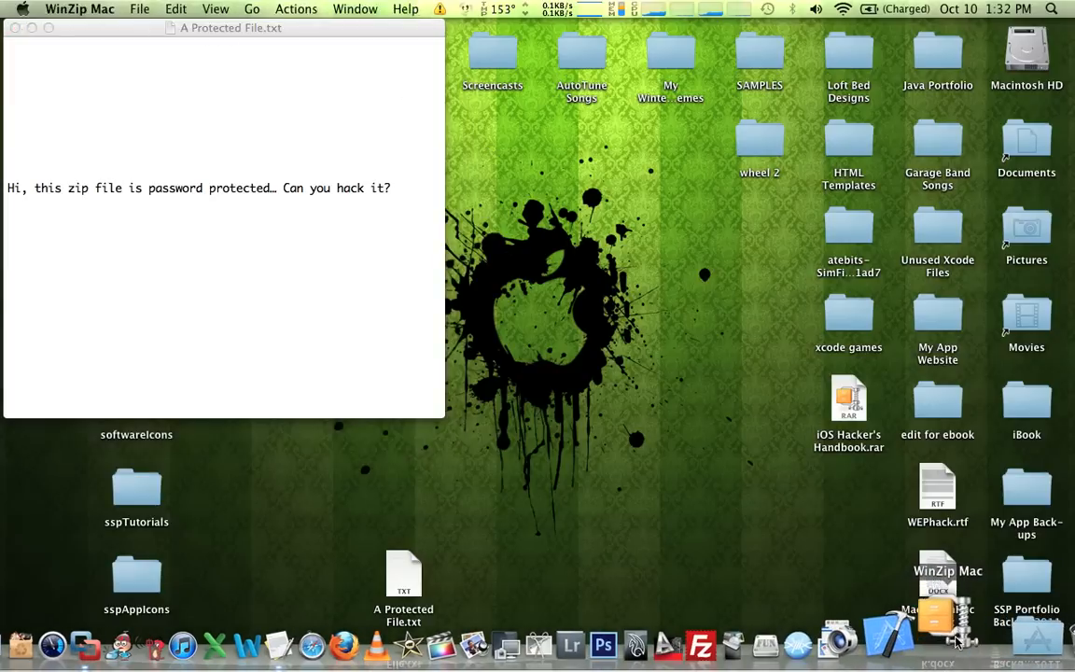
# - Create a new empty Zip archive named ZipHack on the Desktop
pyautogui.click(948, 635)
pyautogui.write('Z')
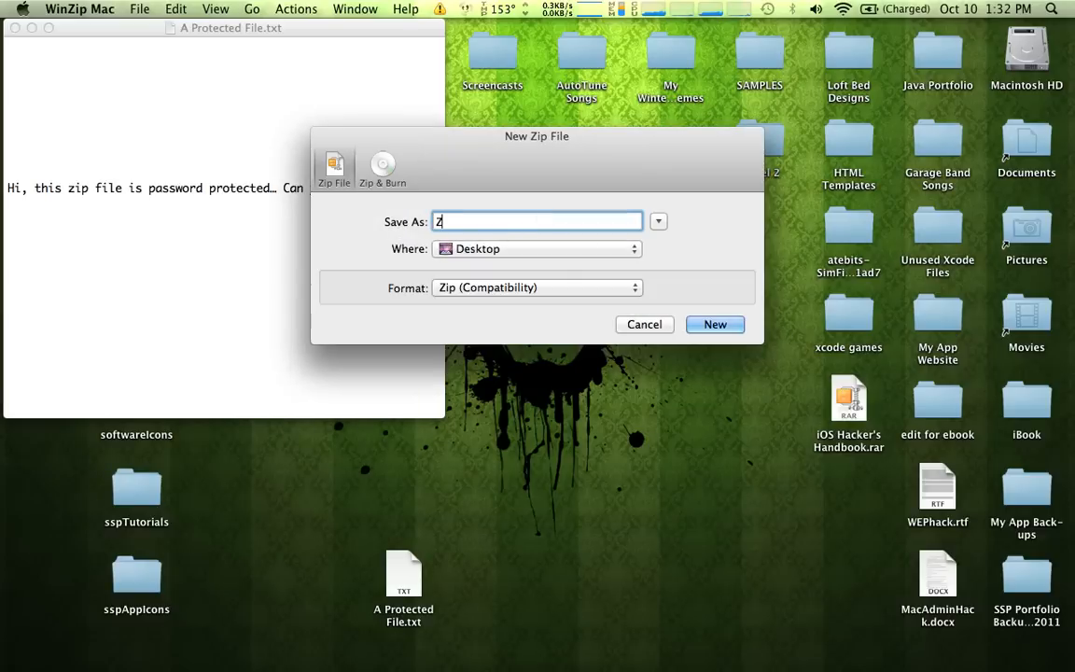
pyautogui.write('ipHack')
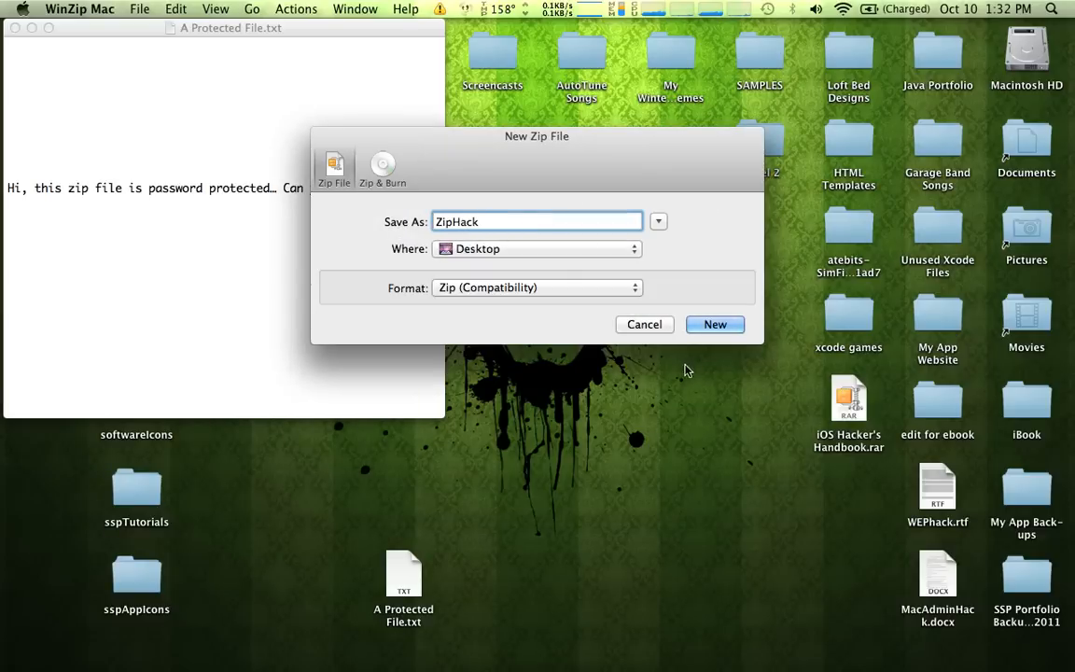
pyautogui.click(715, 324)
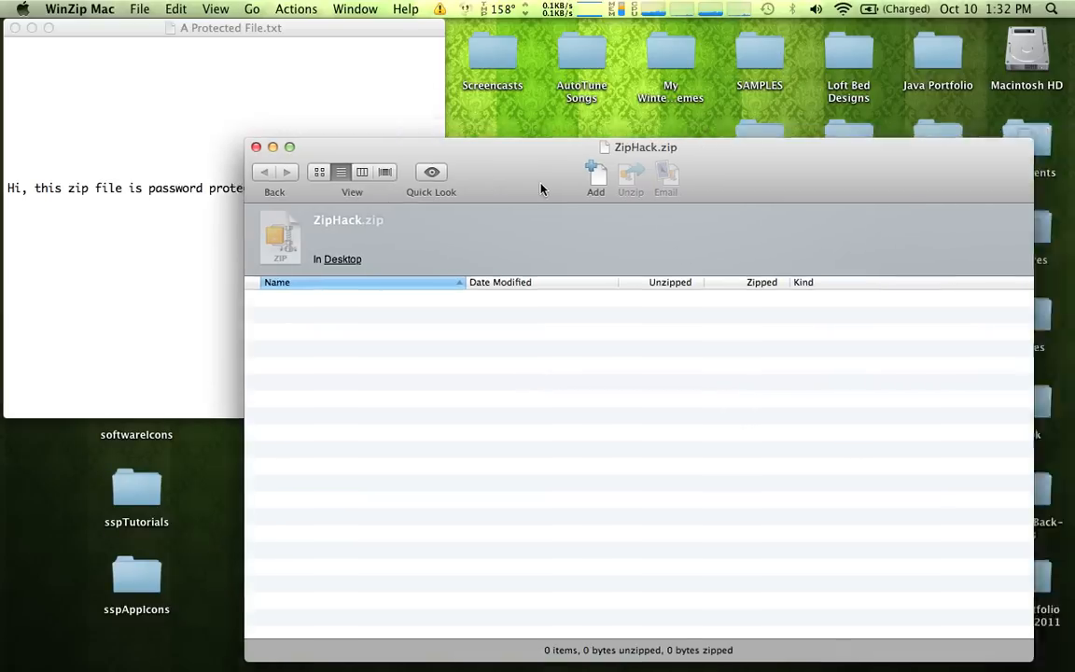
pyautogui.moveTo(646, 147); pyautogui.dragTo(514, 27)
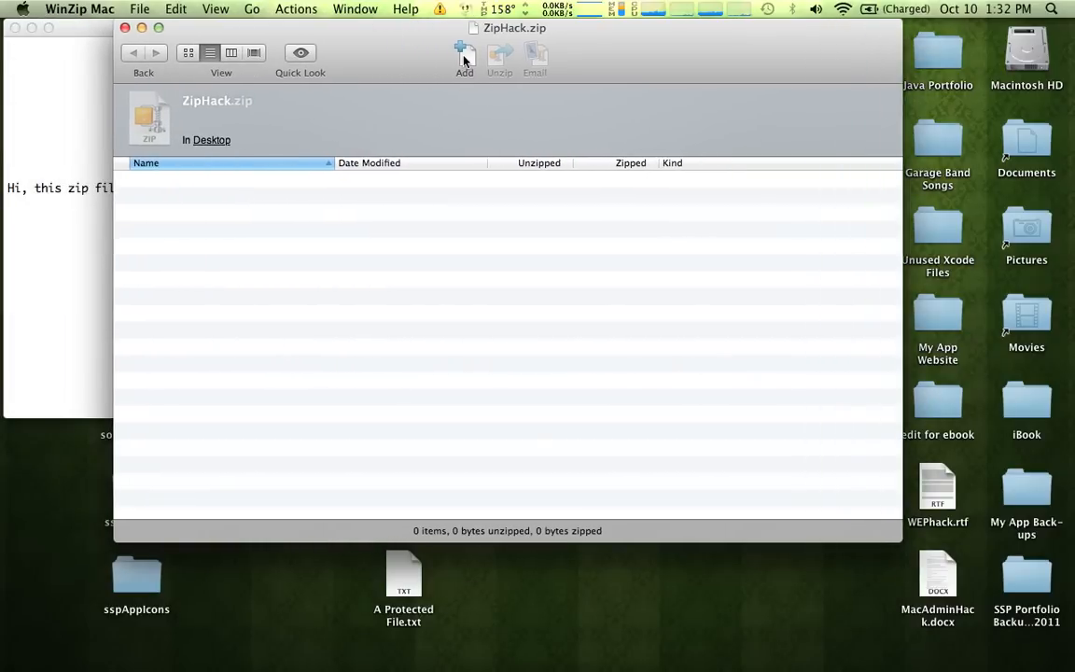
# - Add A Protected File.txt with password encryption, then close the archive window
pyautogui.click(460, 53)
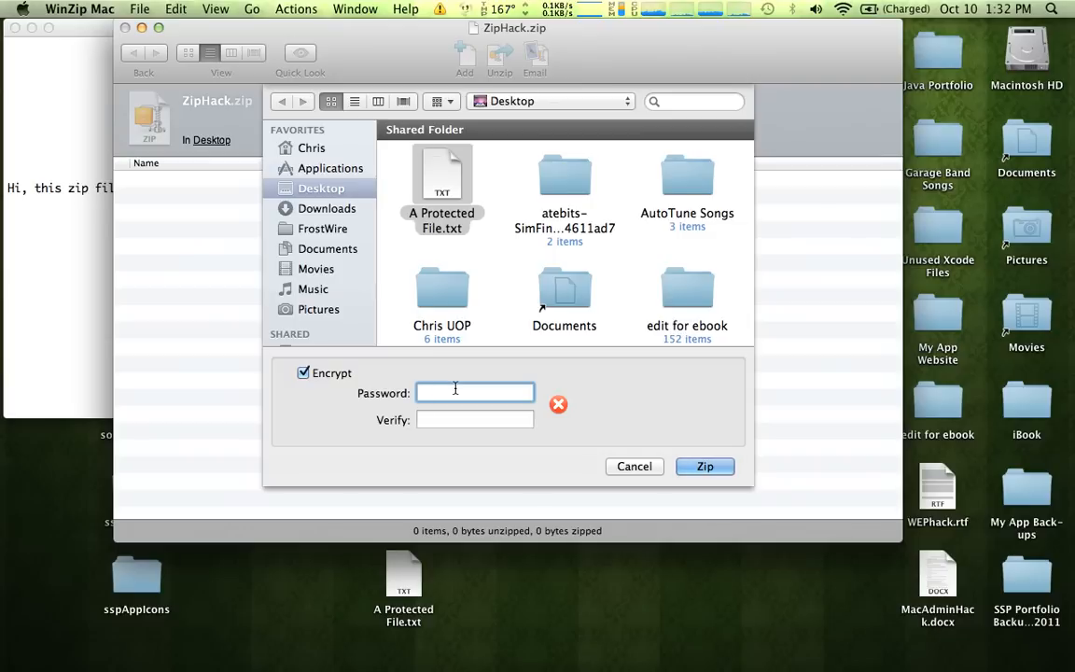
pyautogui.write('•')
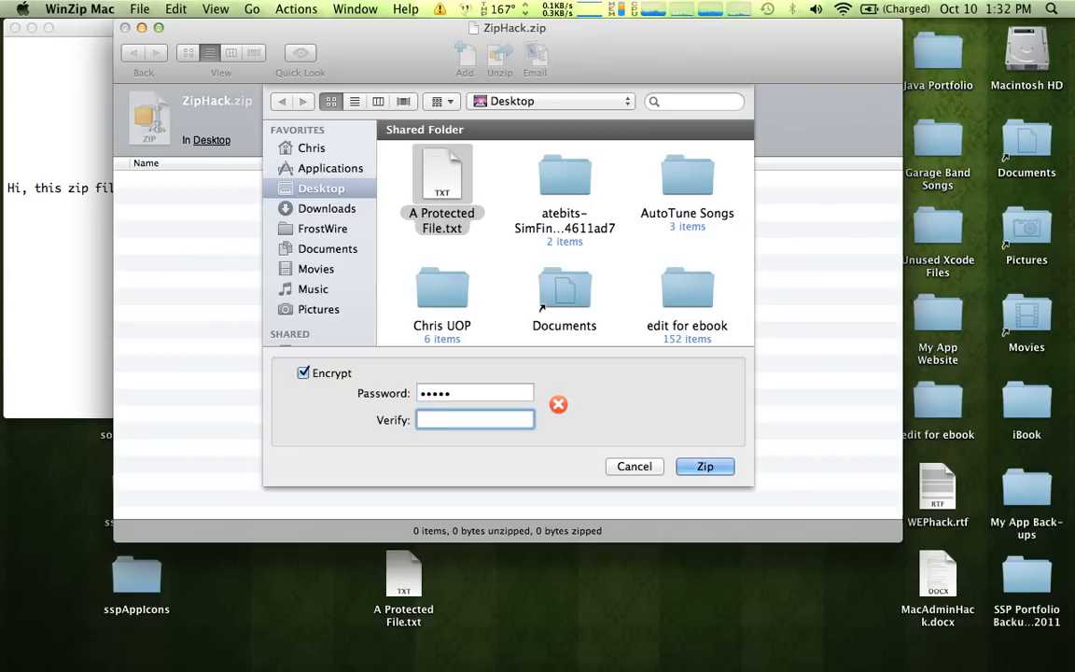
pyautogui.write('•••••')
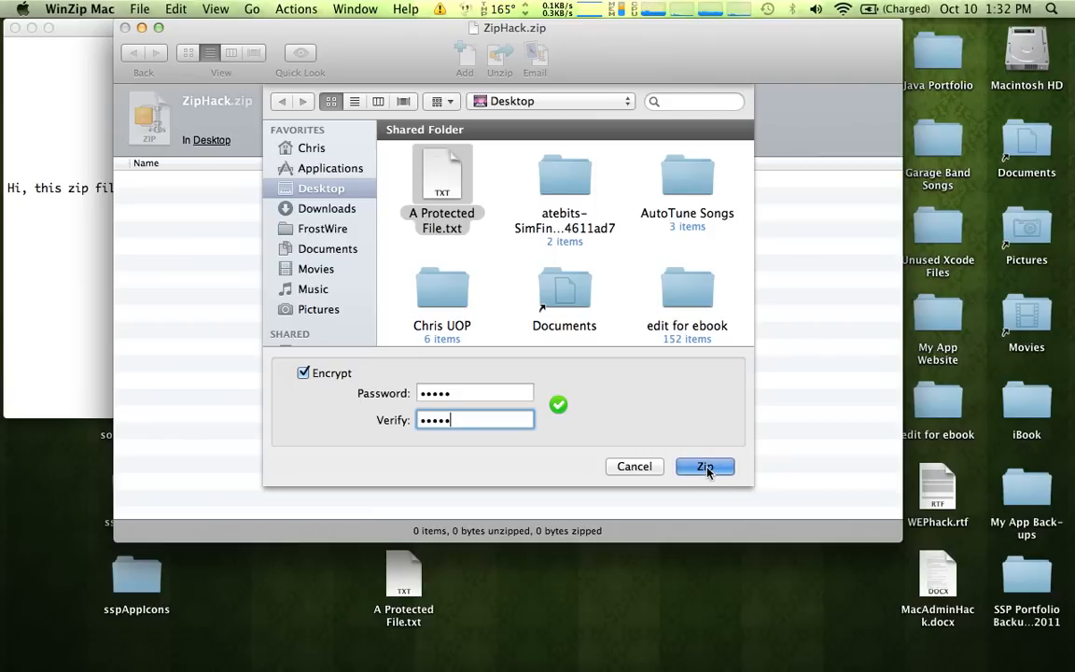
pyautogui.click(706, 467)
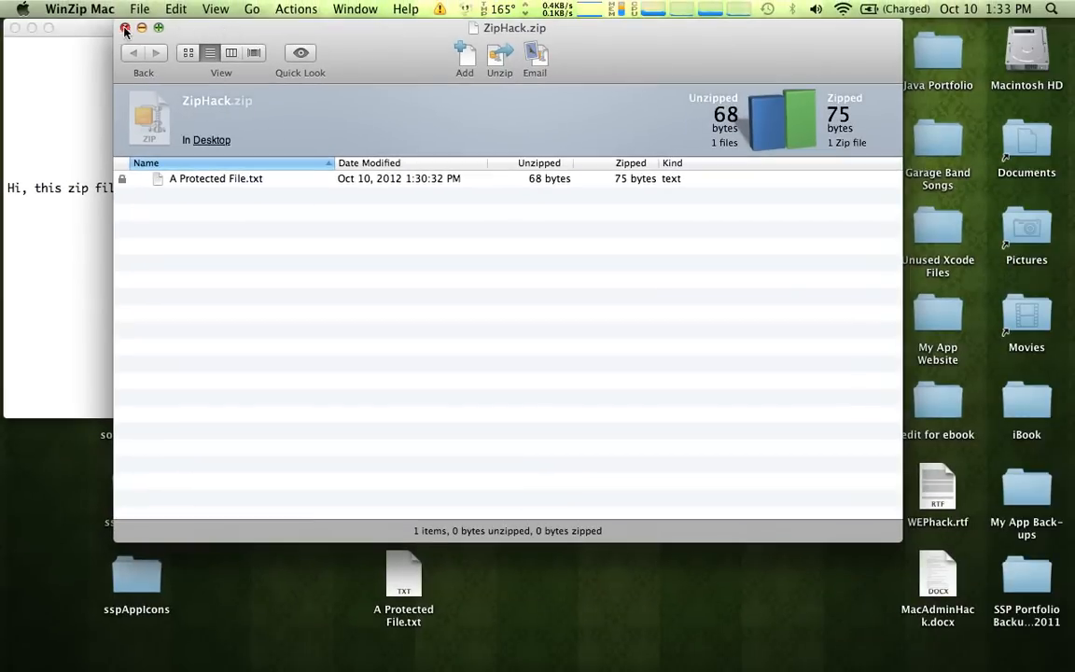
pyautogui.click(119, 26)
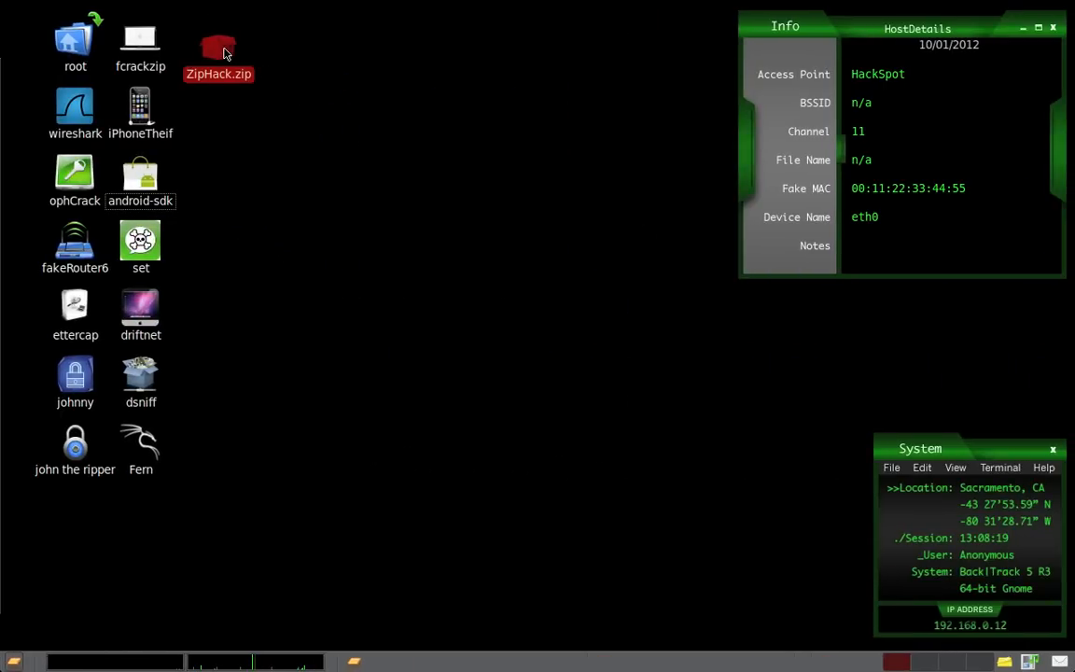
# - Launch fcrackzip from its desktop launcher to open a terminal with its usage help
pyautogui.click(413, 142)
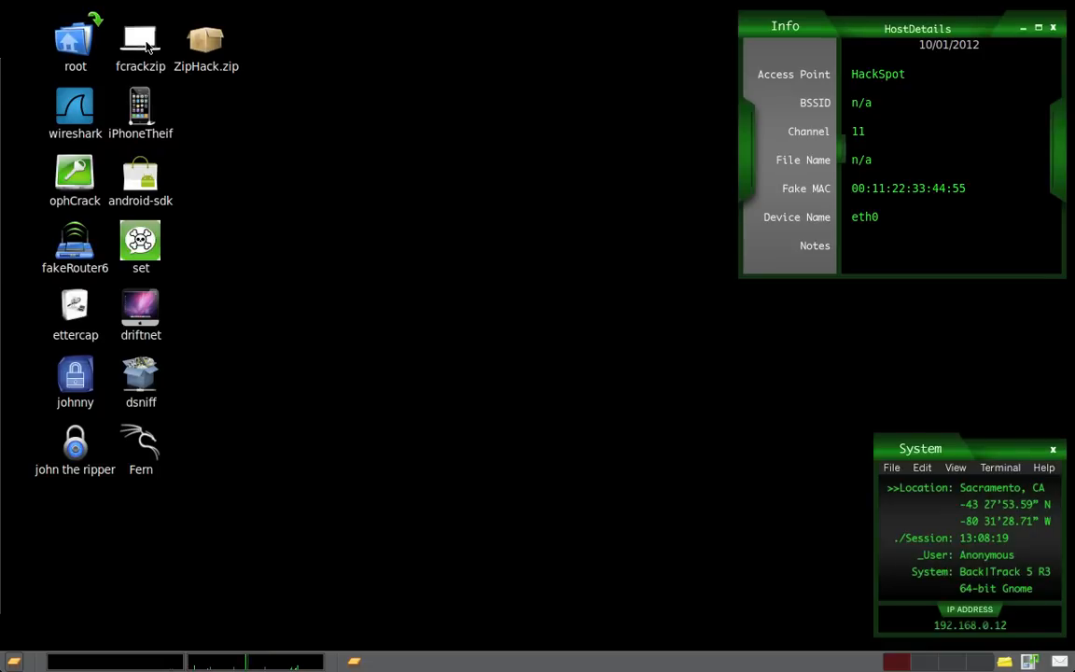
pyautogui.moveTo(115, 129)
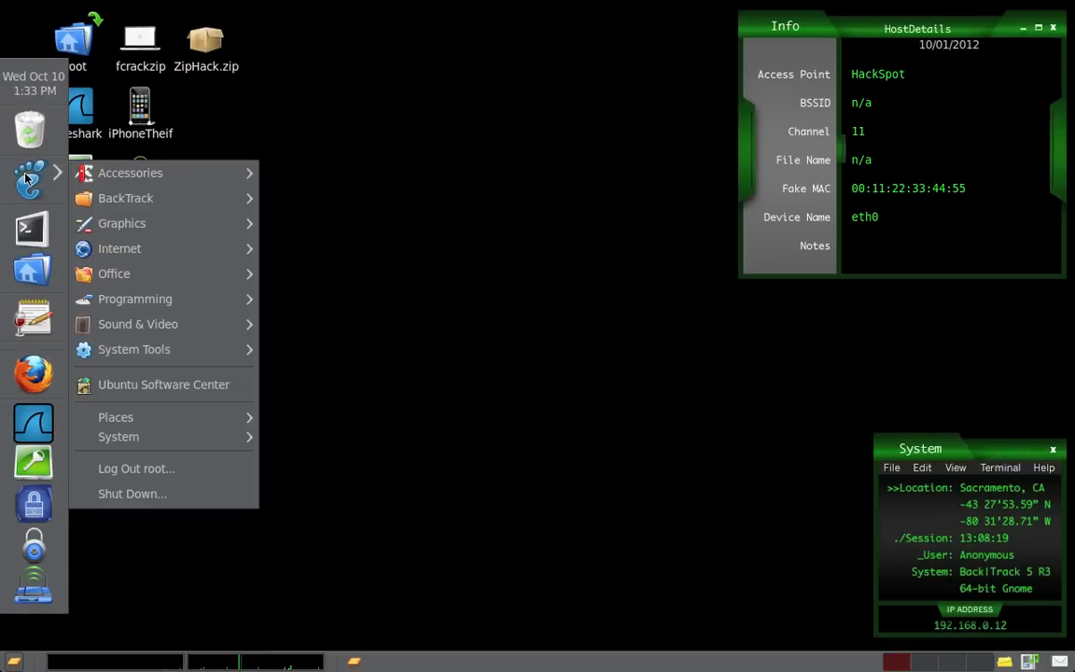
pyautogui.moveTo(126, 198)
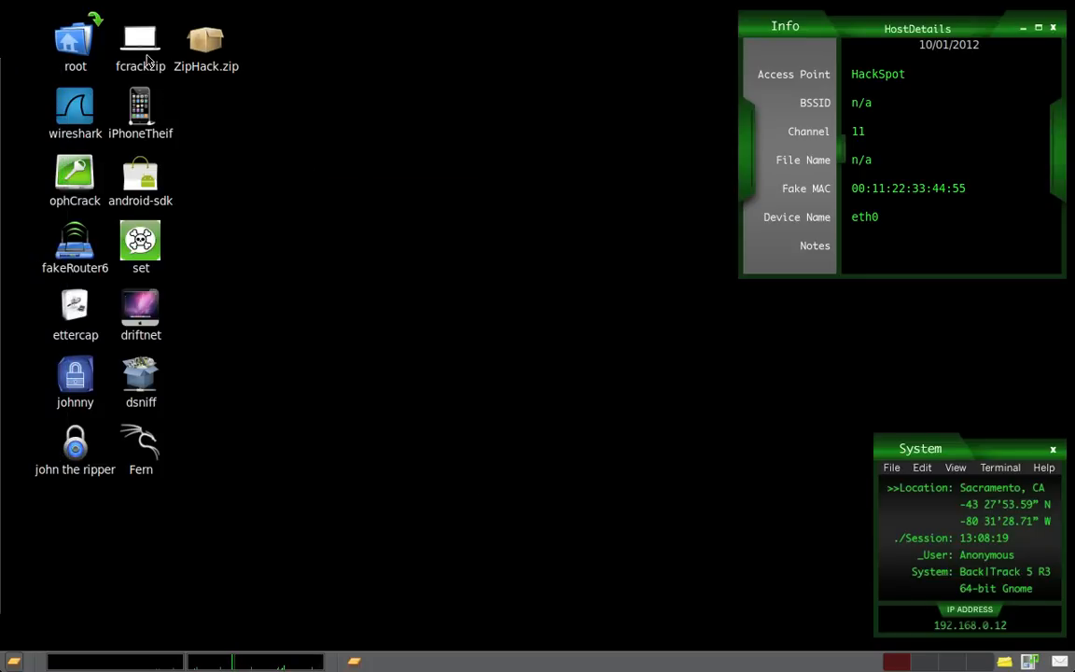
pyautogui.doubleClick(140, 40)
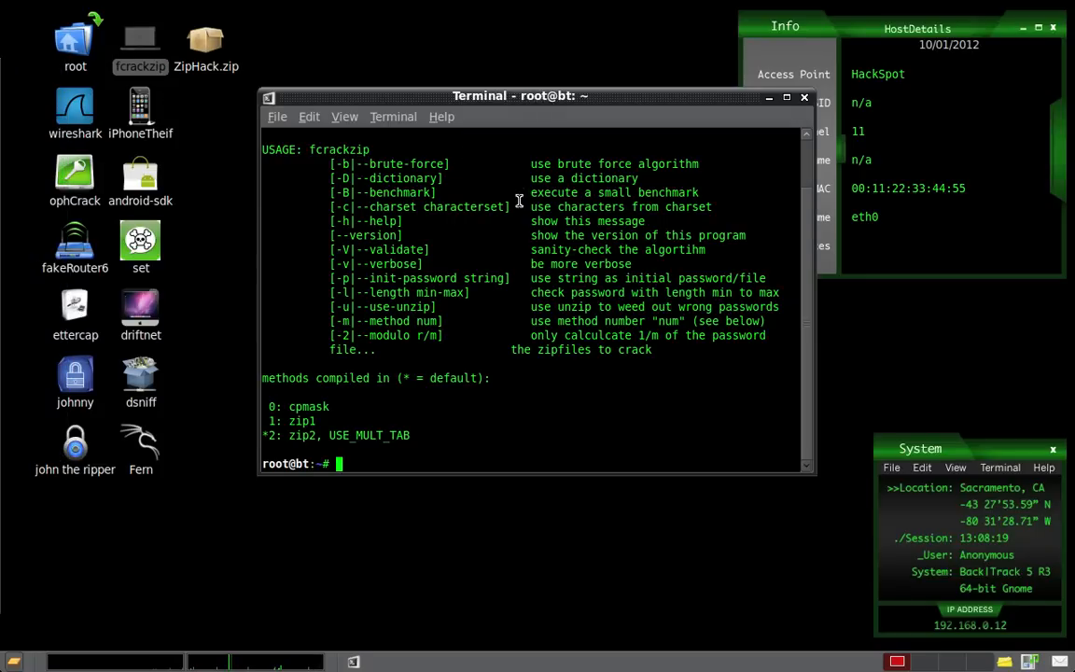
# - Run fcrackzip -b -c a -l 5-5 -u on /root/Desktop/ZipHack.zip to recover the password
pyautogui.moveTo(516, 95); pyautogui.dragTo(517, 99)
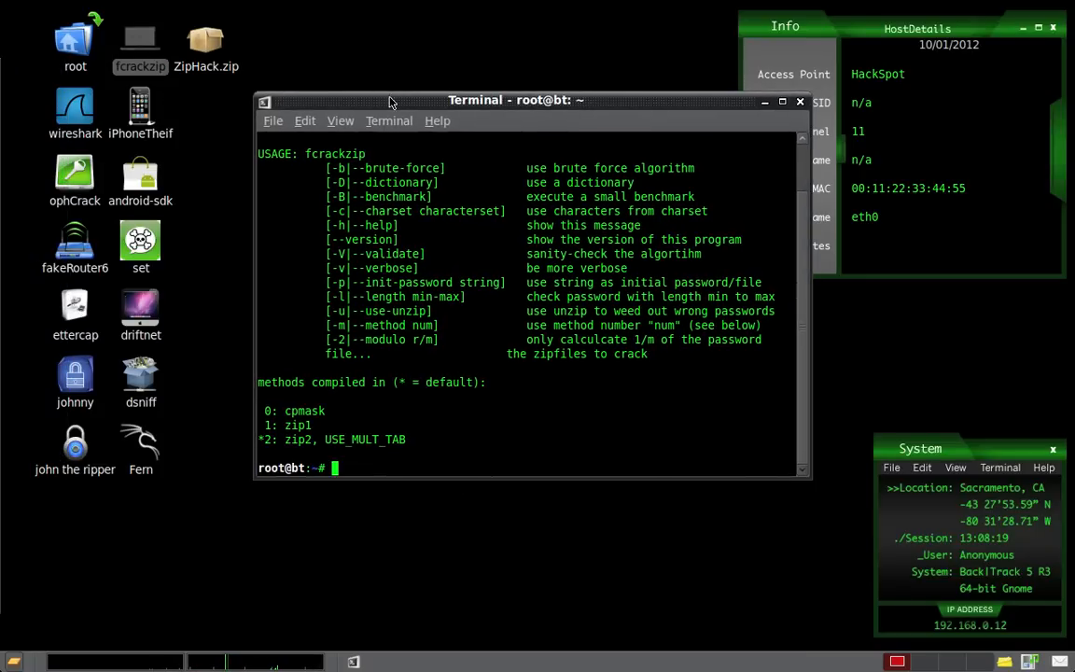
pyautogui.write('fcr')
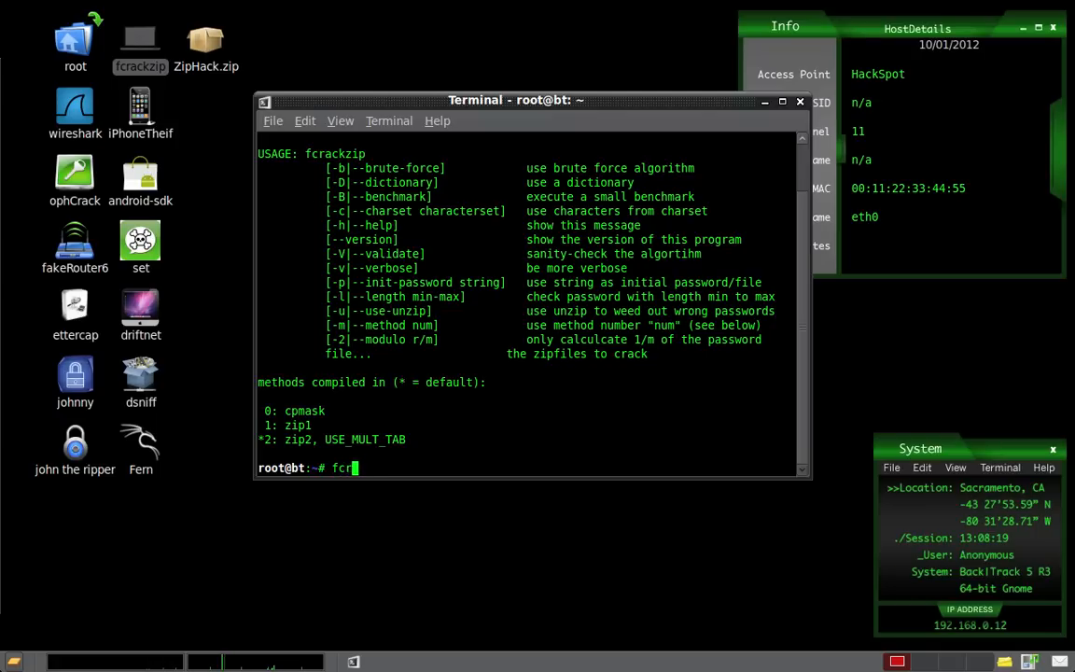
pyautogui.write('ackzip -')
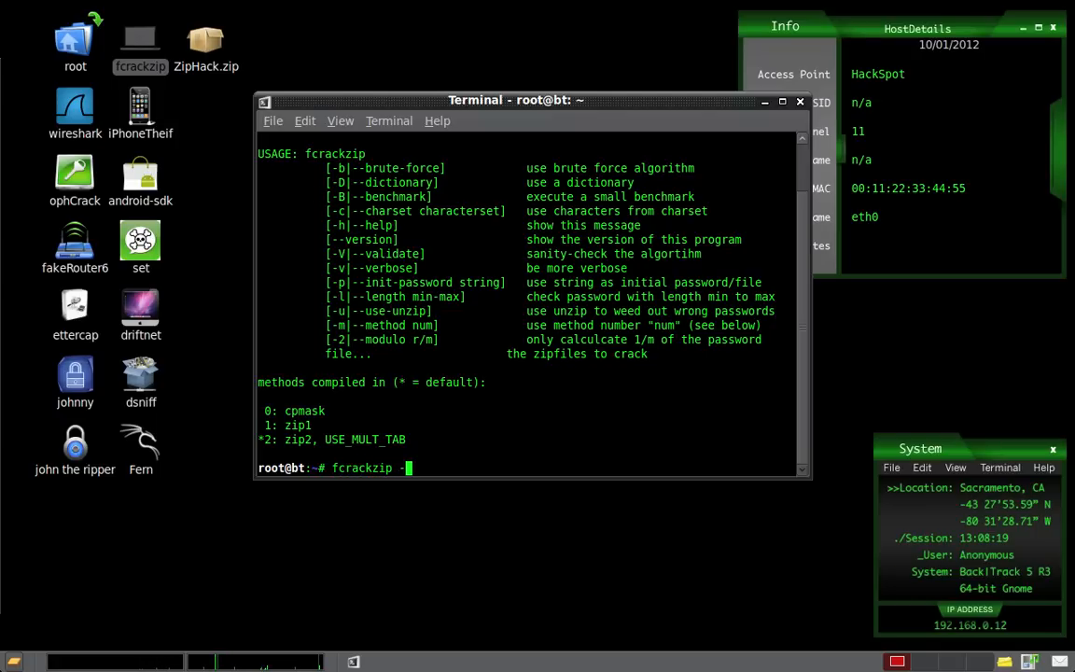
pyautogui.write('b -c a -l')
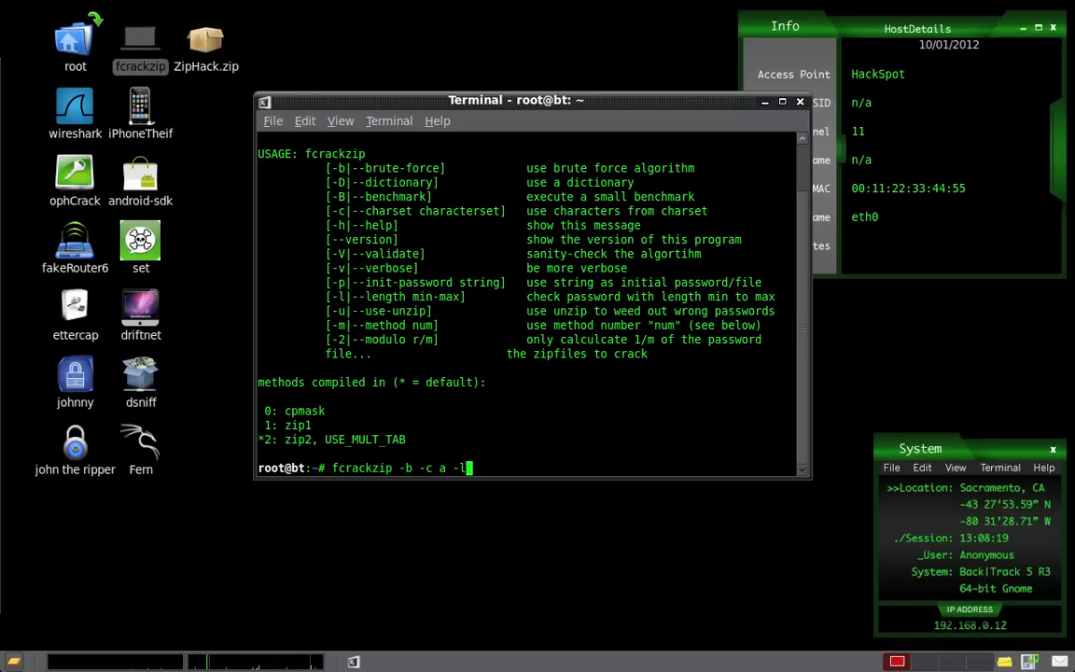
pyautogui.write("5-5 -u '/root/Desktop/ZipHack")
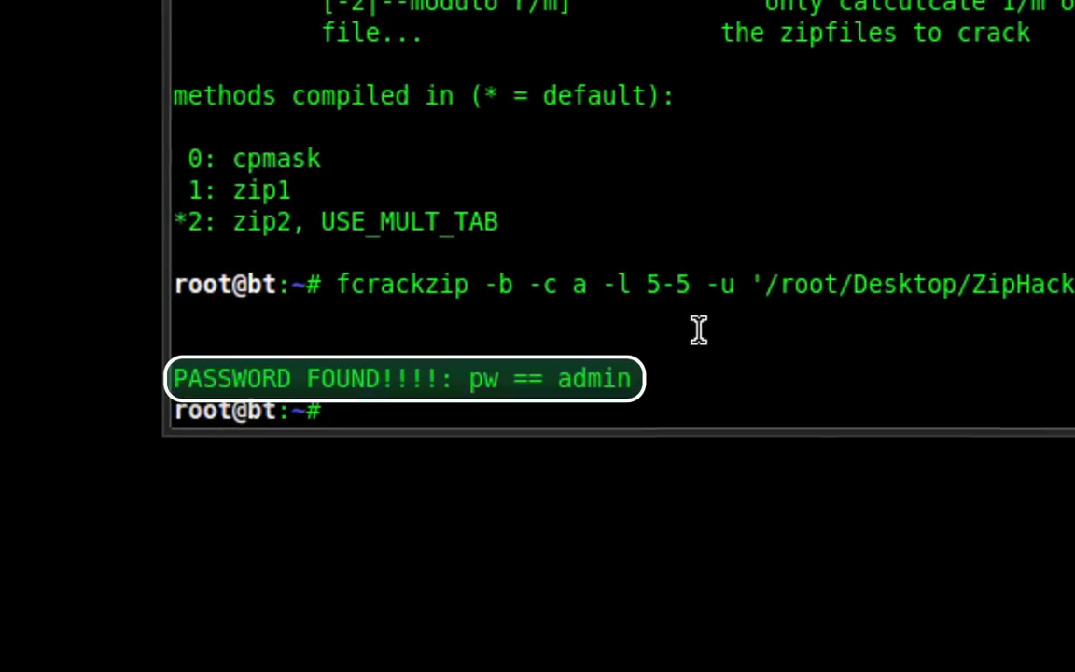
pyautogui.doubleClick(598, 379)
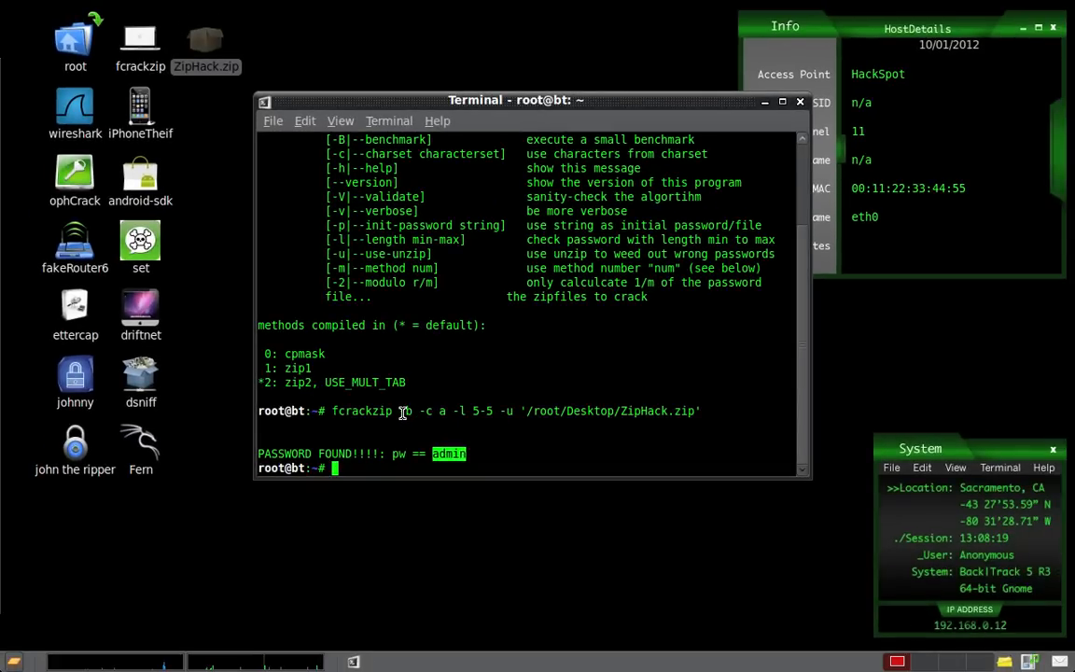
pyautogui.moveTo(685, 221)
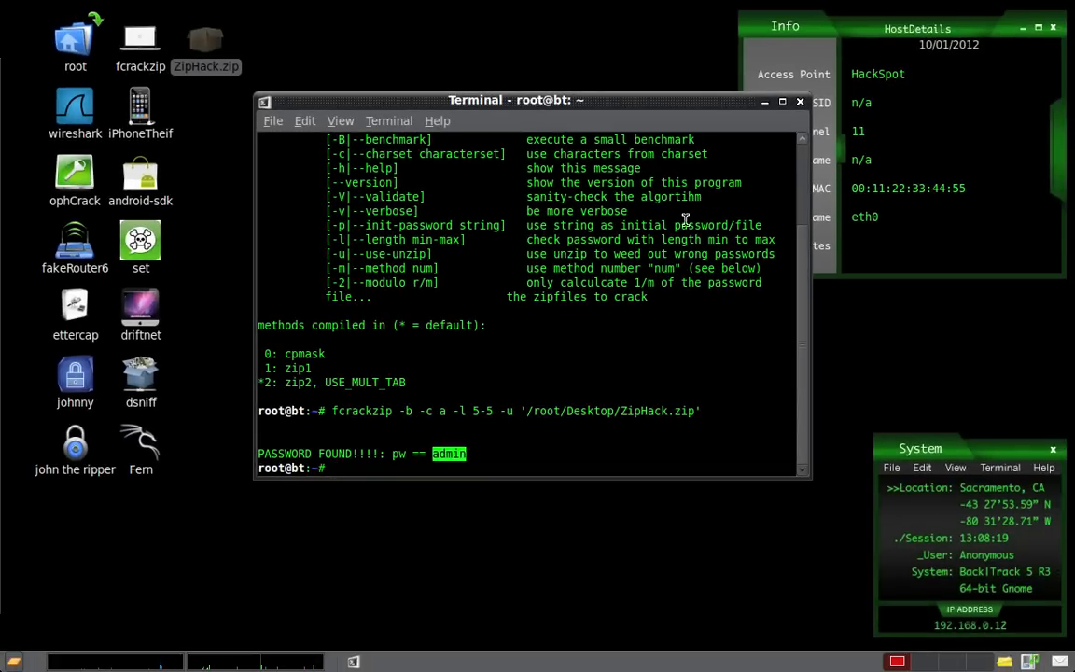
pyautogui.moveTo(807, 290)
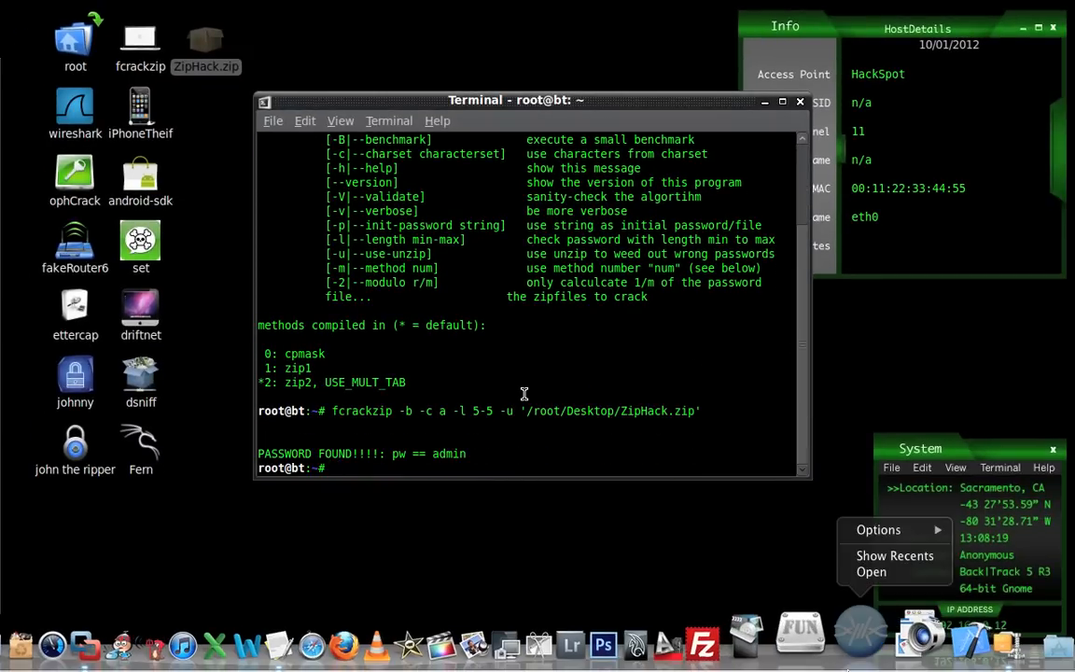
pyautogui.moveTo(478, 325)
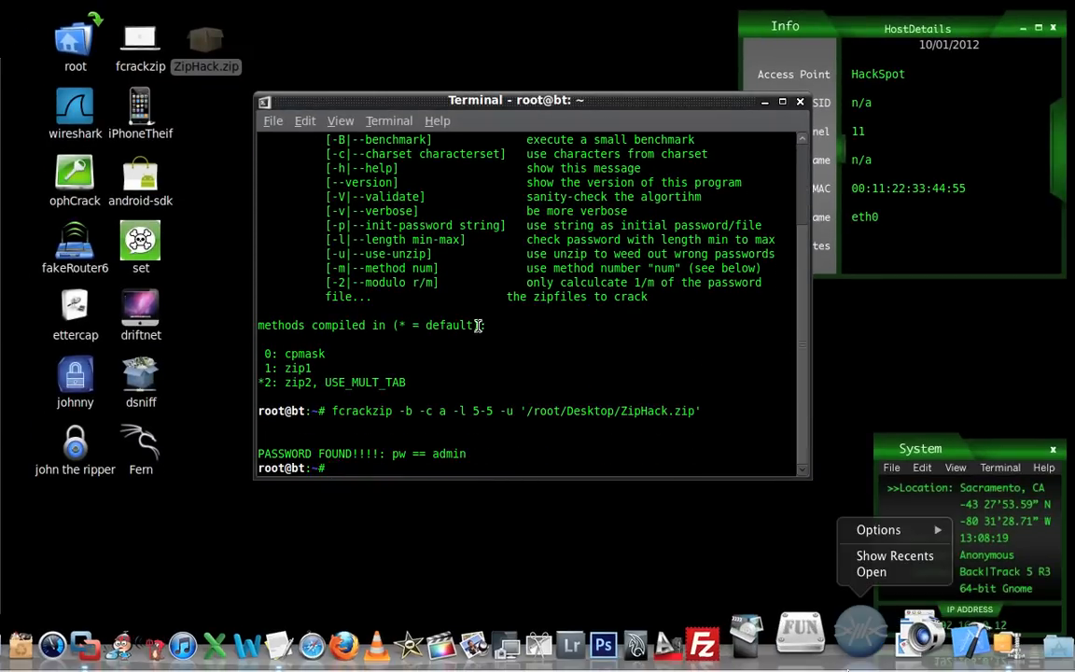